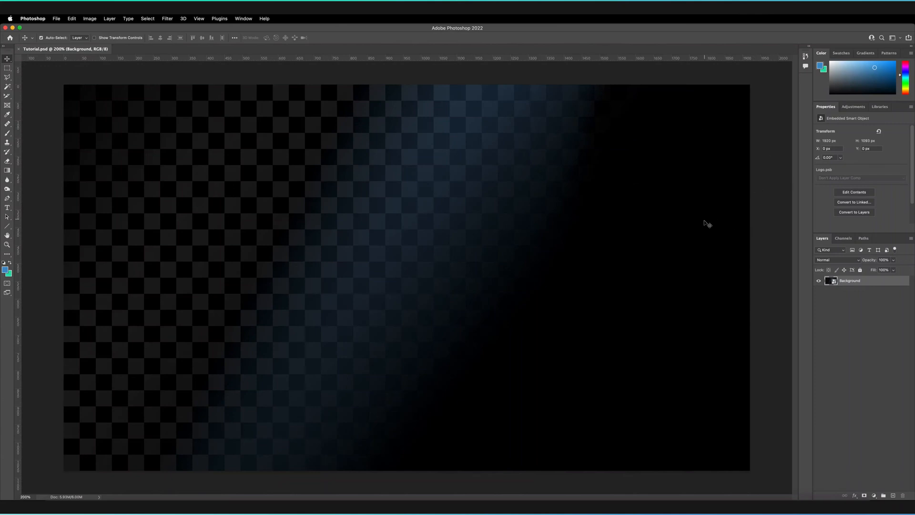
{"action": "mouse_move", "coordinate": [456, 72]}
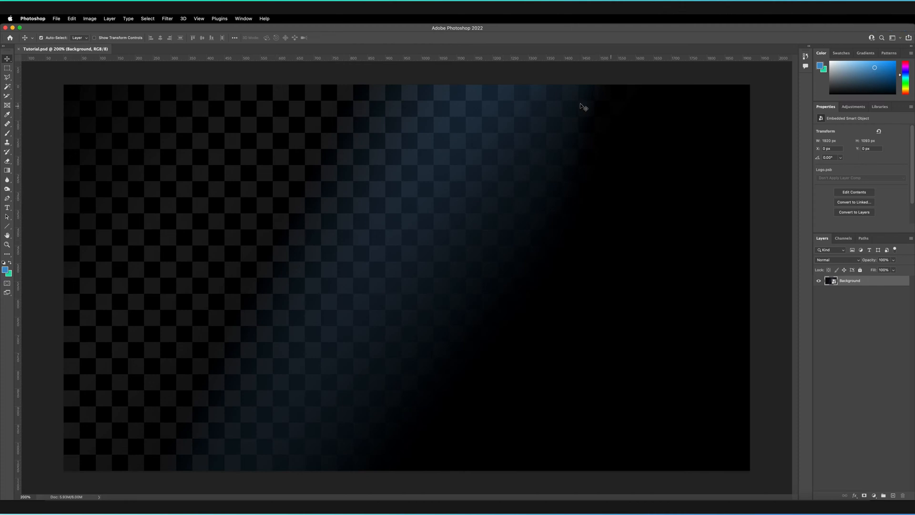
{"action": "mouse_move", "coordinate": [497, 122]}
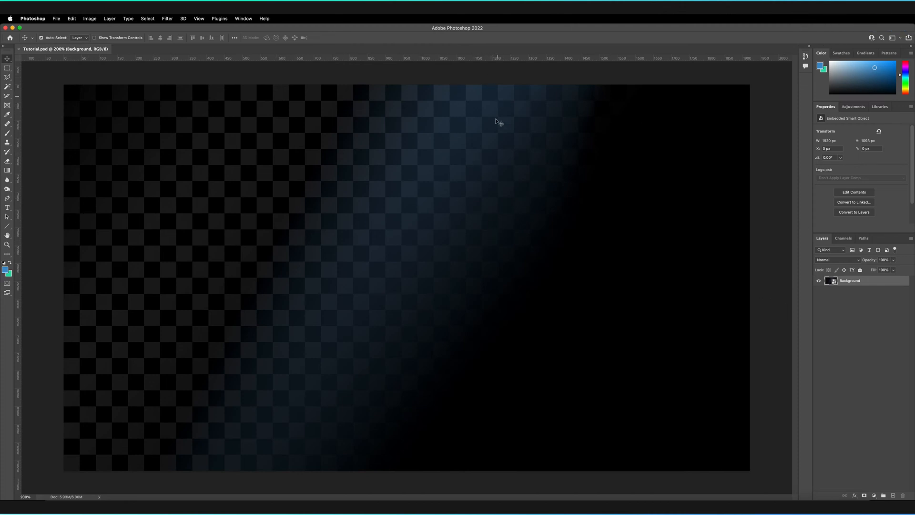
{"action": "mouse_move", "coordinate": [480, 278]}
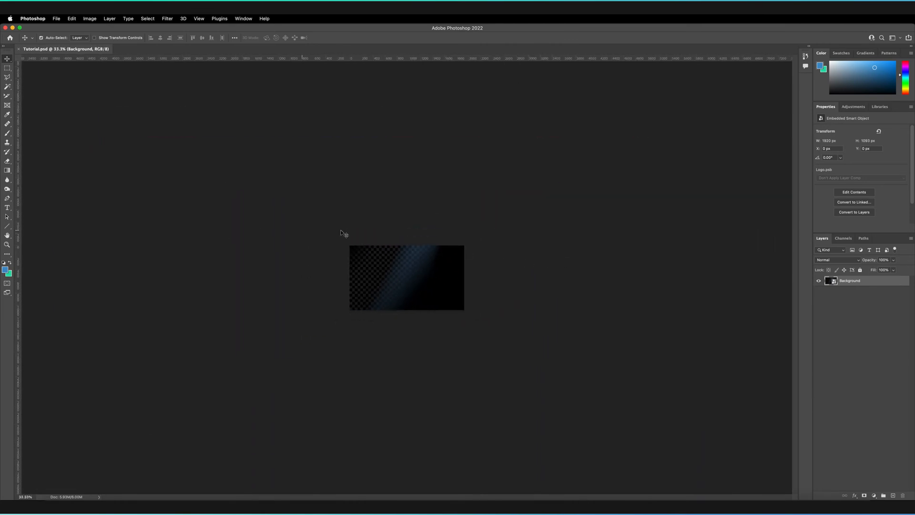
{"action": "mouse_move", "coordinate": [488, 361]}
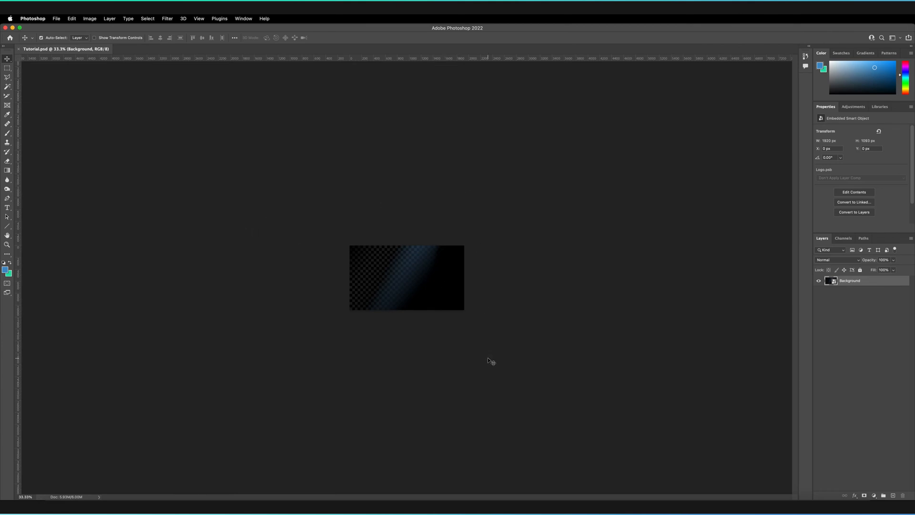
{"action": "mouse_move", "coordinate": [458, 327]}
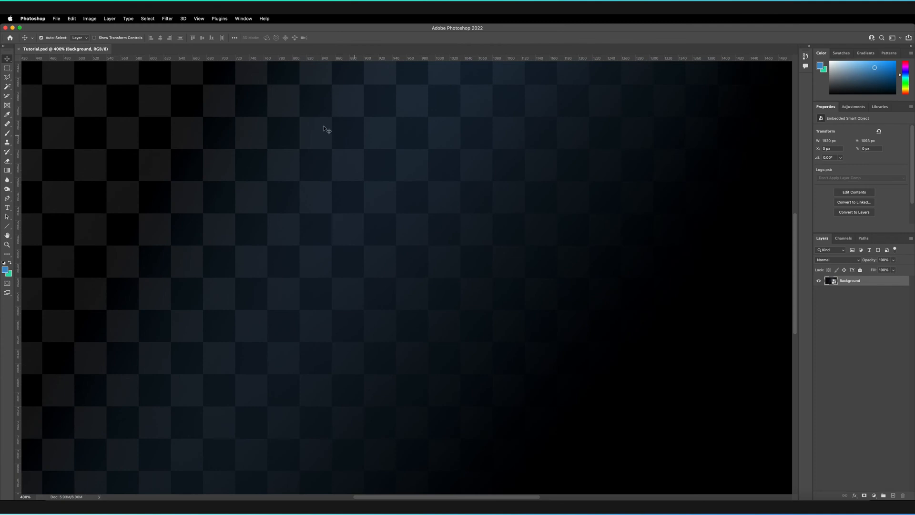
{"action": "mouse_move", "coordinate": [355, 169]}
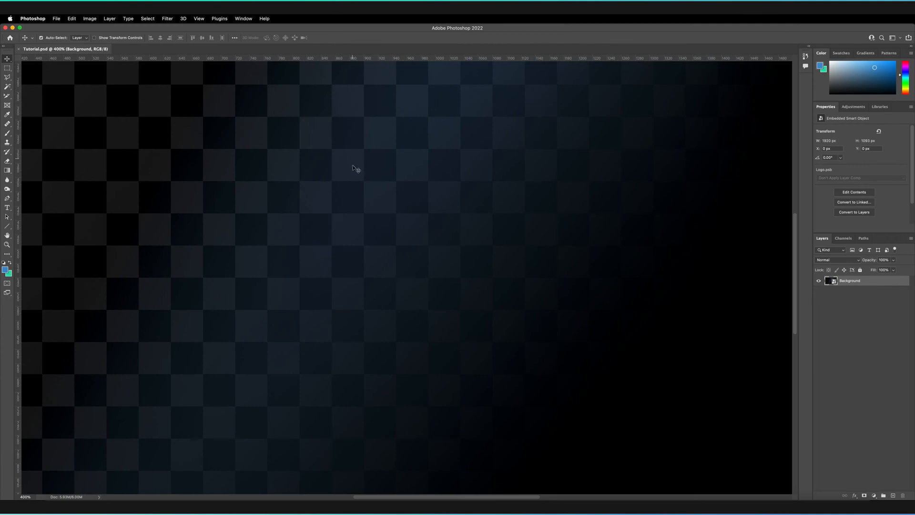
{"action": "mouse_move", "coordinate": [566, 256]}
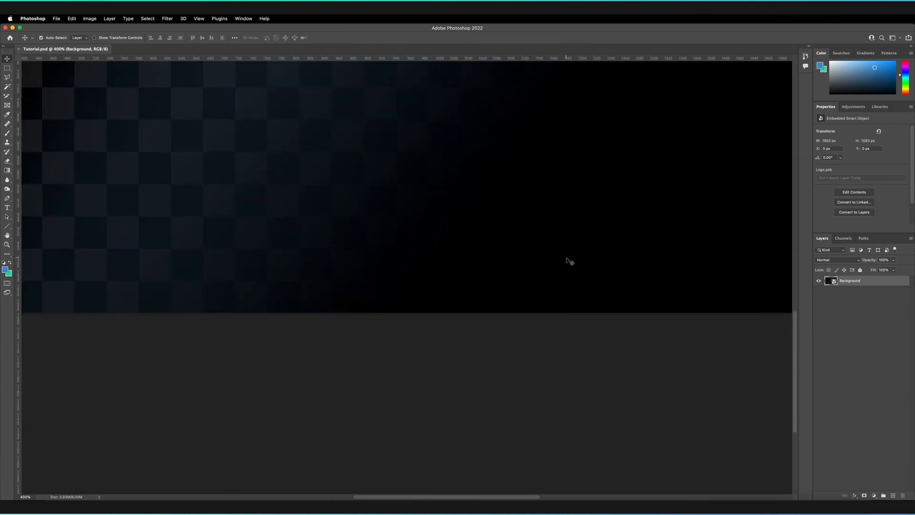
- Zoom out on the gradient document, then open Photoshop's Tools preferences
{"action": "scroll", "scroll_direction": "down", "scroll_amount": 3}
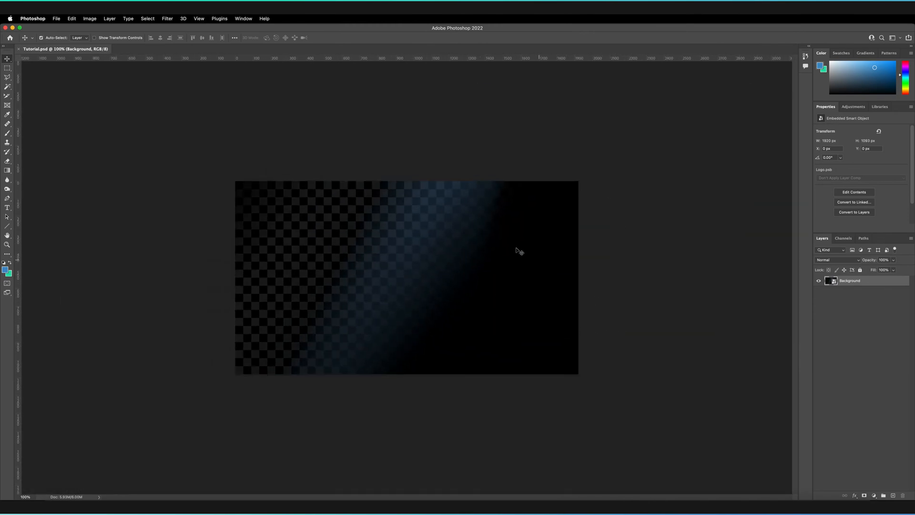
{"action": "mouse_move", "coordinate": [409, 260]}
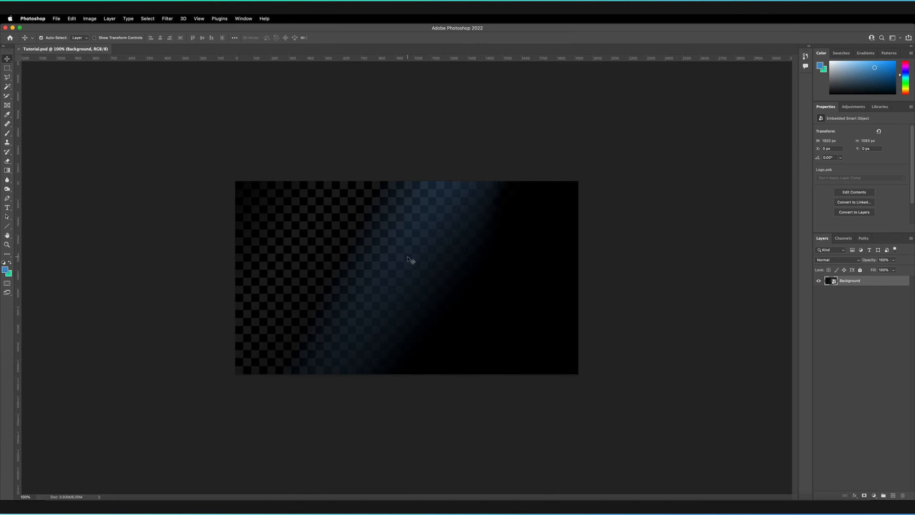
{"action": "left_click", "coordinate": [32, 18]}
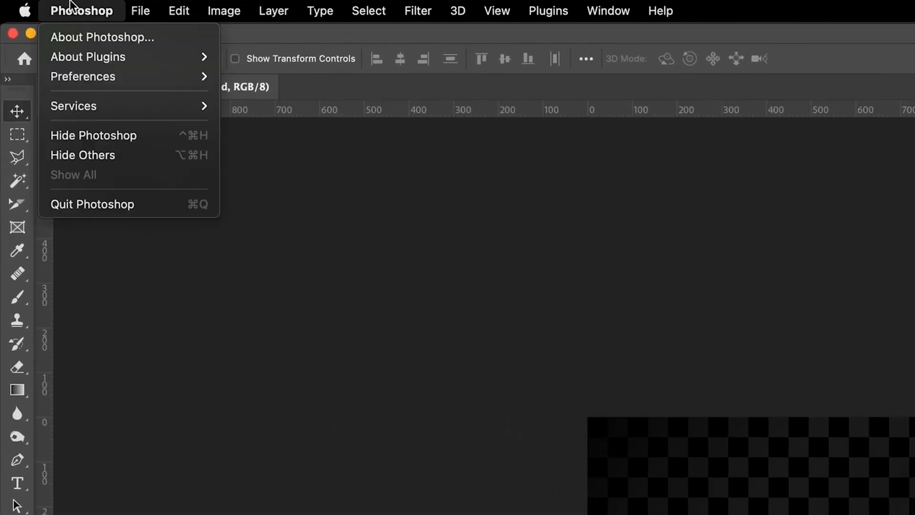
{"action": "mouse_move", "coordinate": [83, 76]}
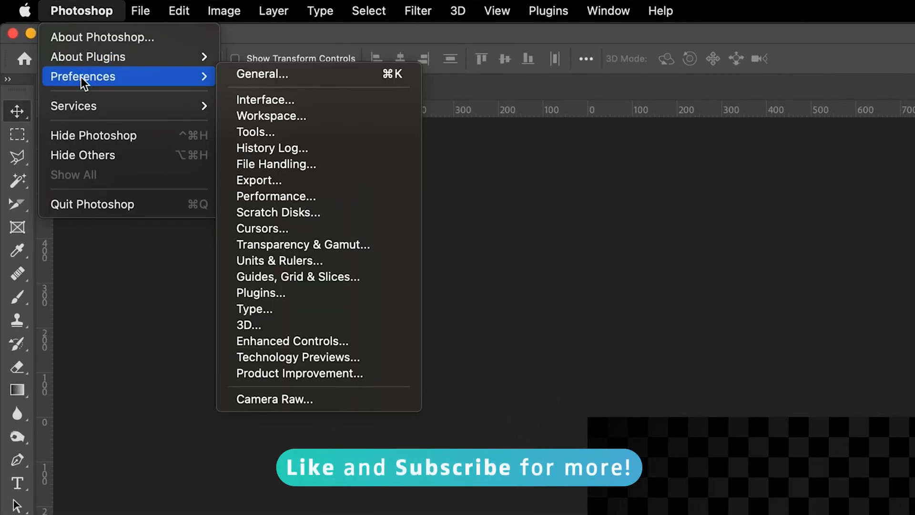
{"action": "mouse_move", "coordinate": [262, 132]}
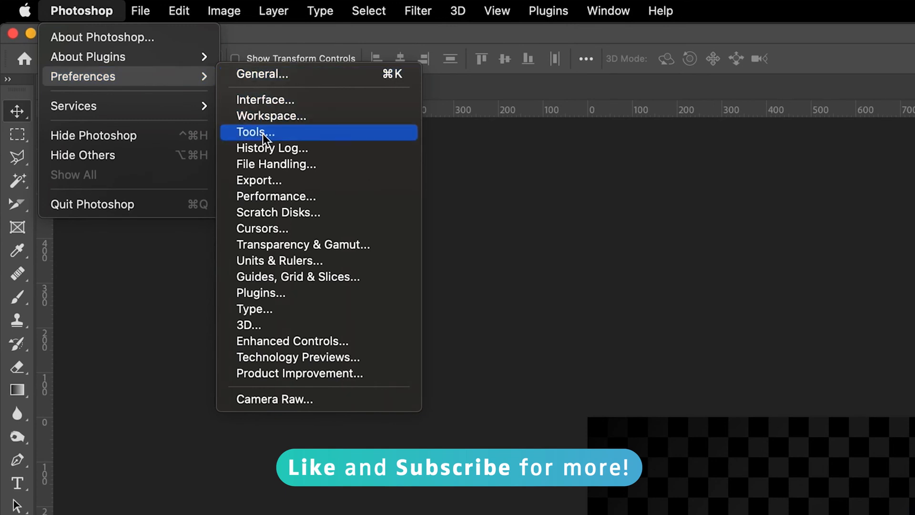
{"action": "left_click", "coordinate": [254, 132]}
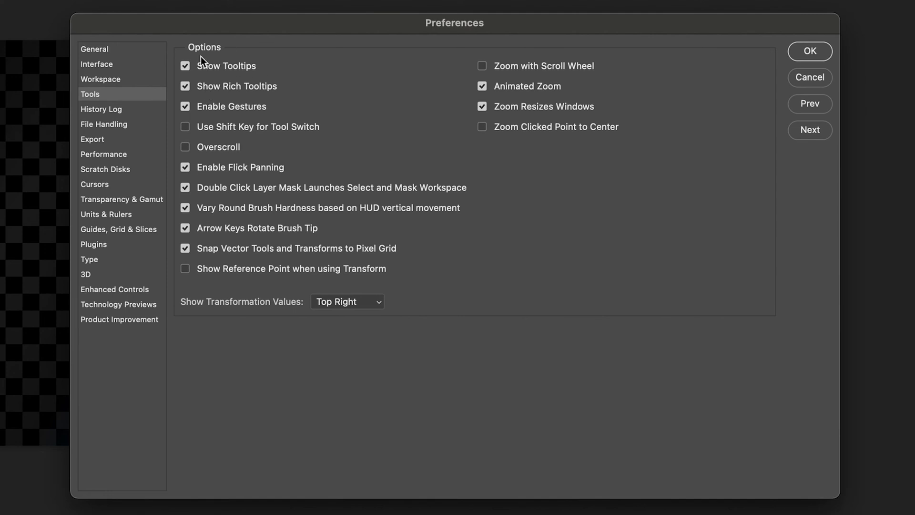
{"action": "mouse_move", "coordinate": [435, 128]}
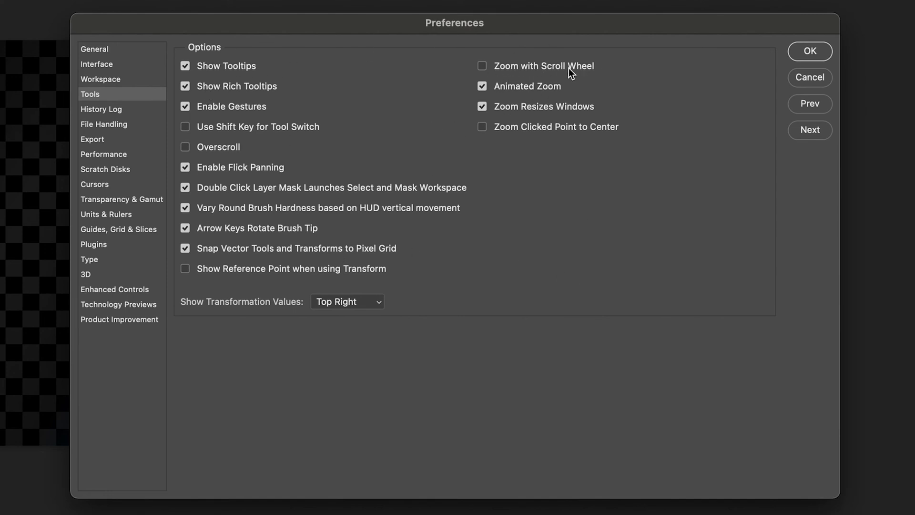
{"action": "mouse_move", "coordinate": [525, 78]}
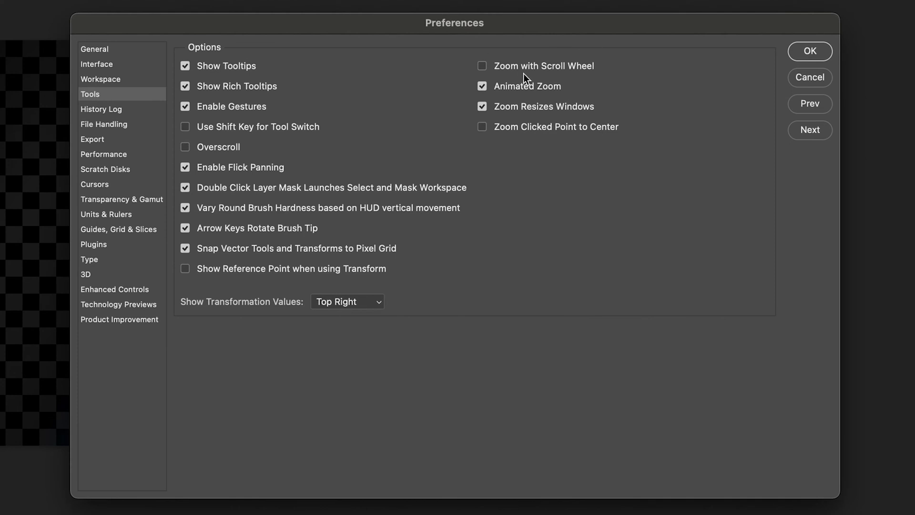
{"action": "mouse_move", "coordinate": [220, 150]}
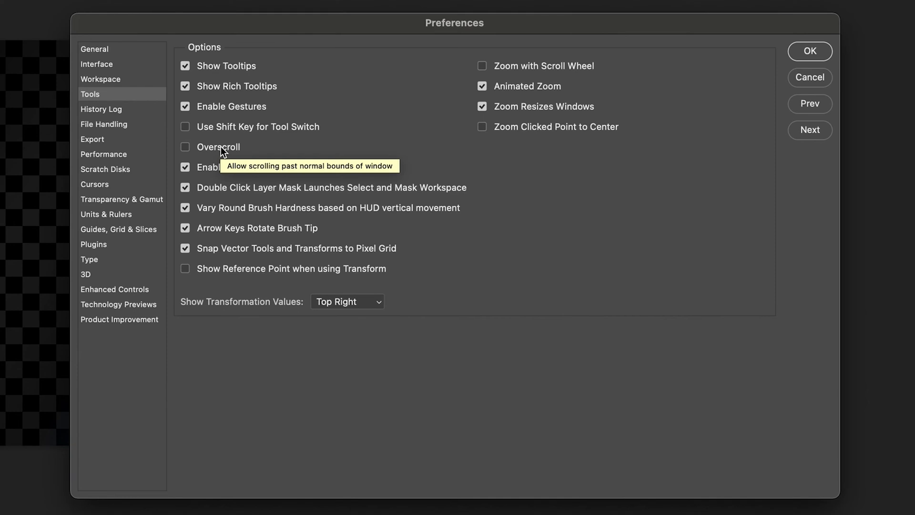
- Enable the Overscroll checkbox and confirm the preferences with OK
{"action": "left_click", "coordinate": [185, 146]}
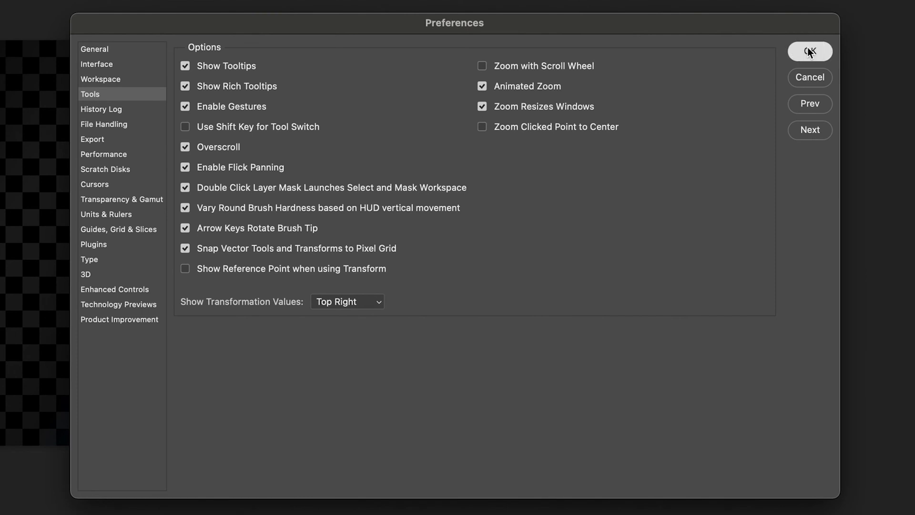
{"action": "left_click", "coordinate": [809, 51]}
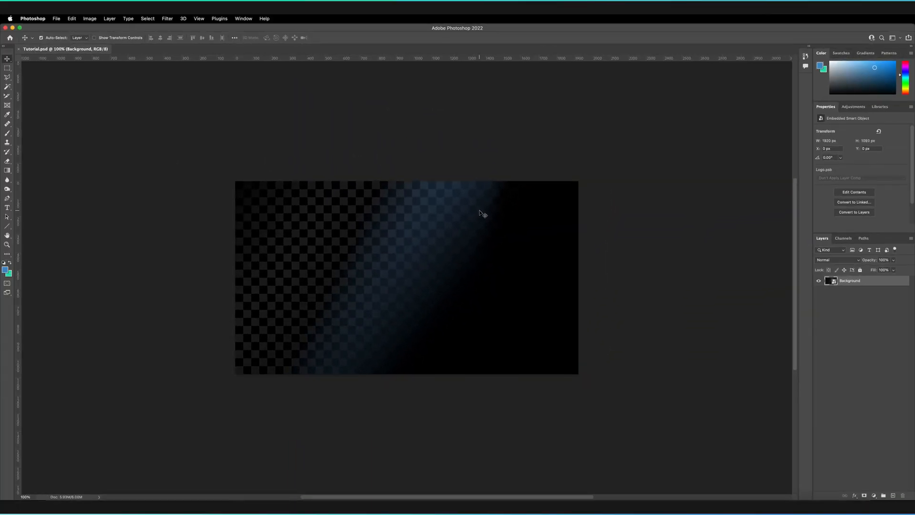